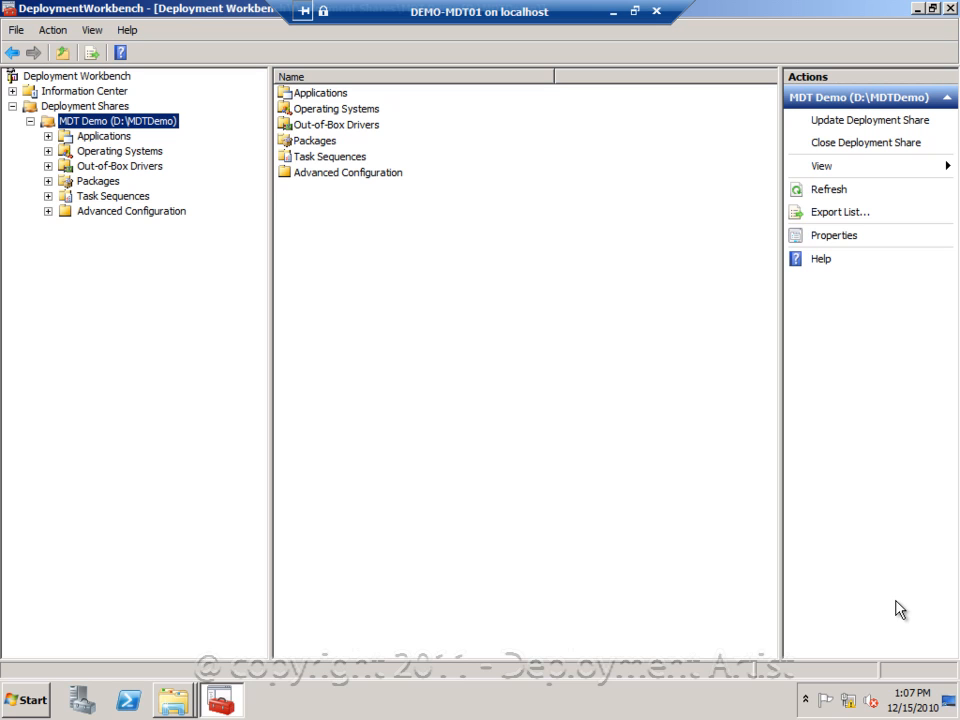
mouse_move(119, 135)
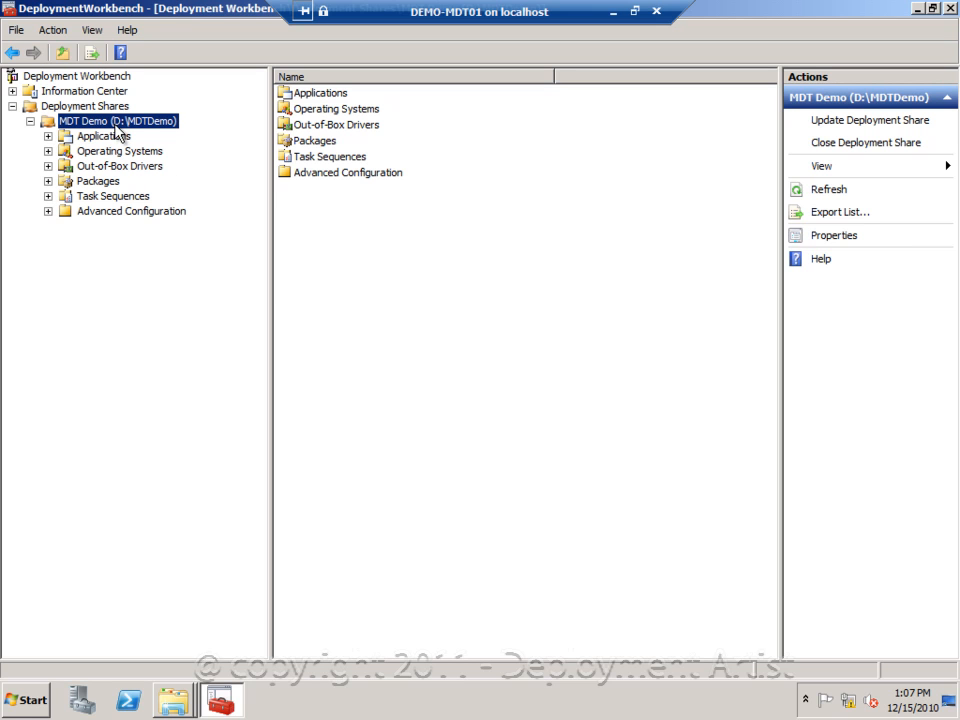
mouse_move(107, 151)
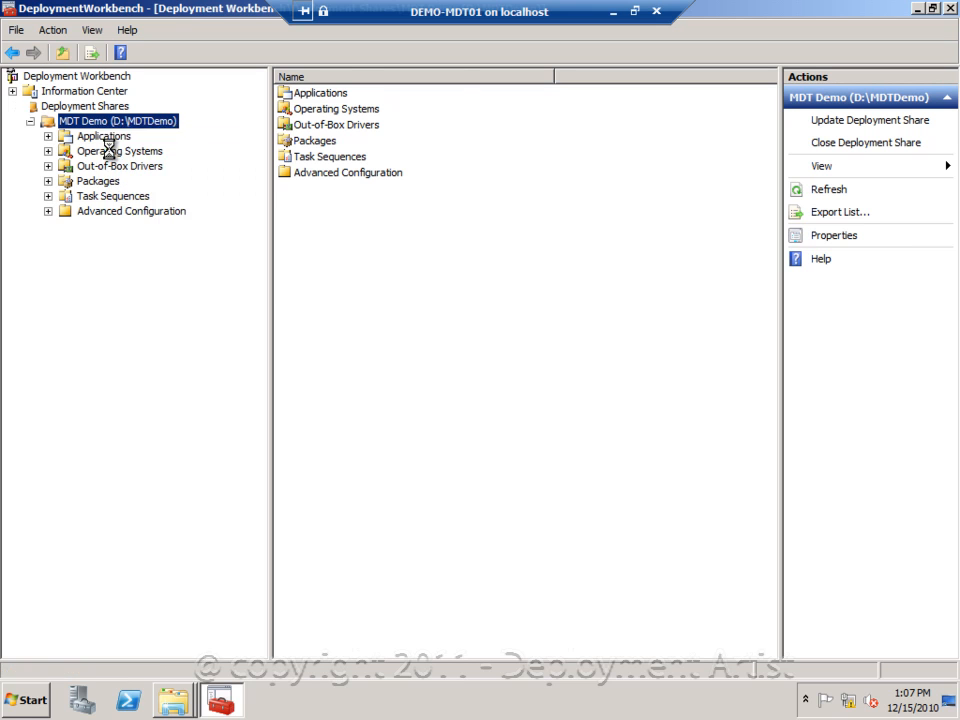
- Open the existing deployment share at d:\MDTBuildLab through the Open Deployment Share wizard
right_click(85, 105)
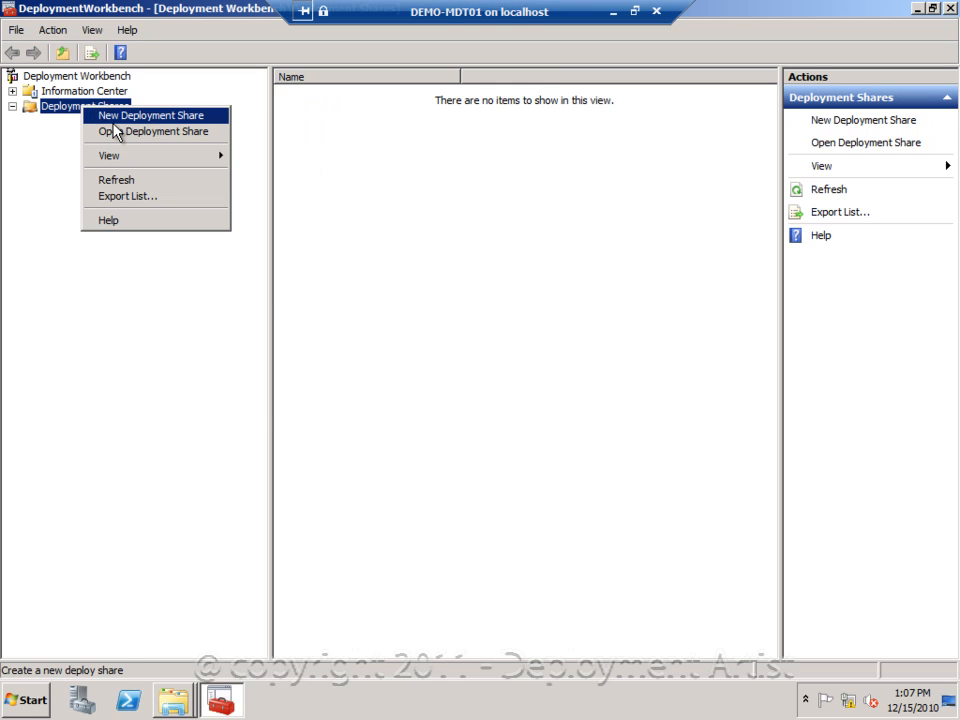
click(153, 131)
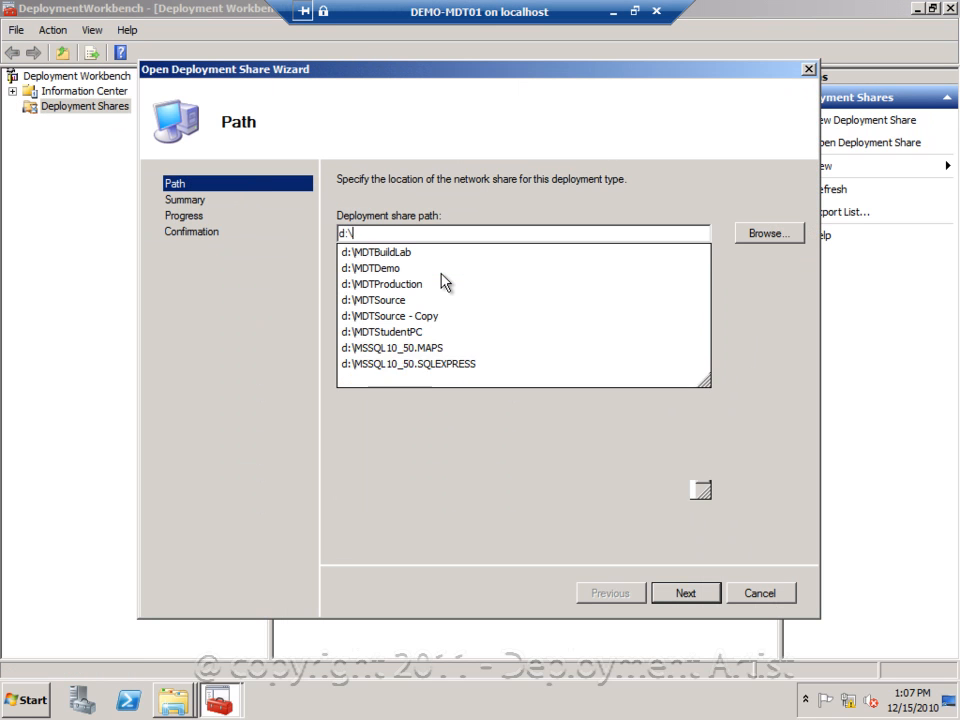
click(686, 593)
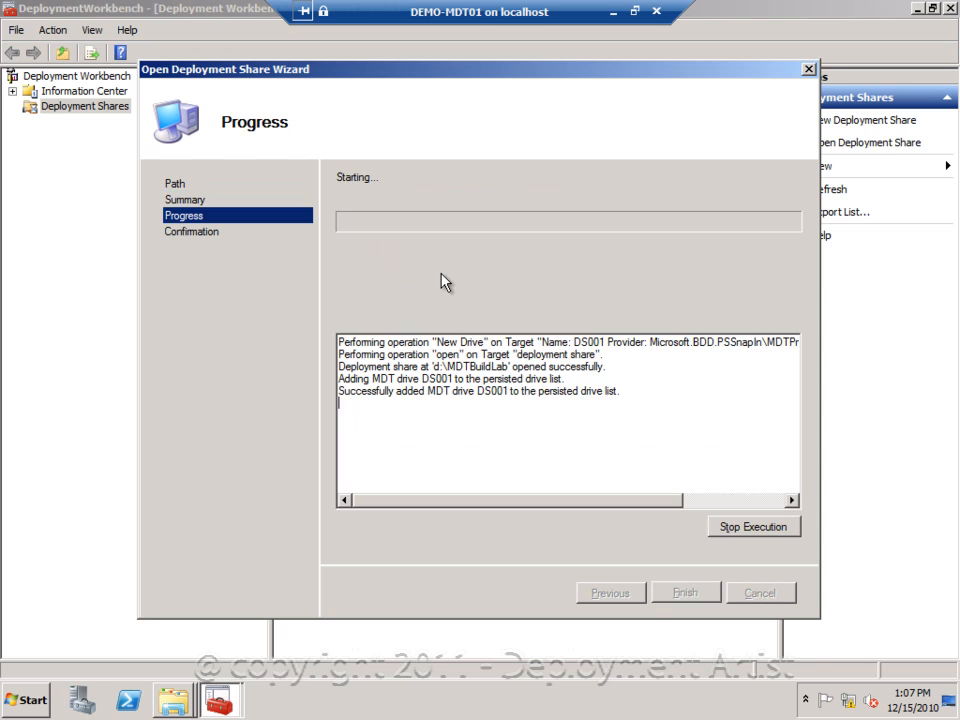
click(685, 592)
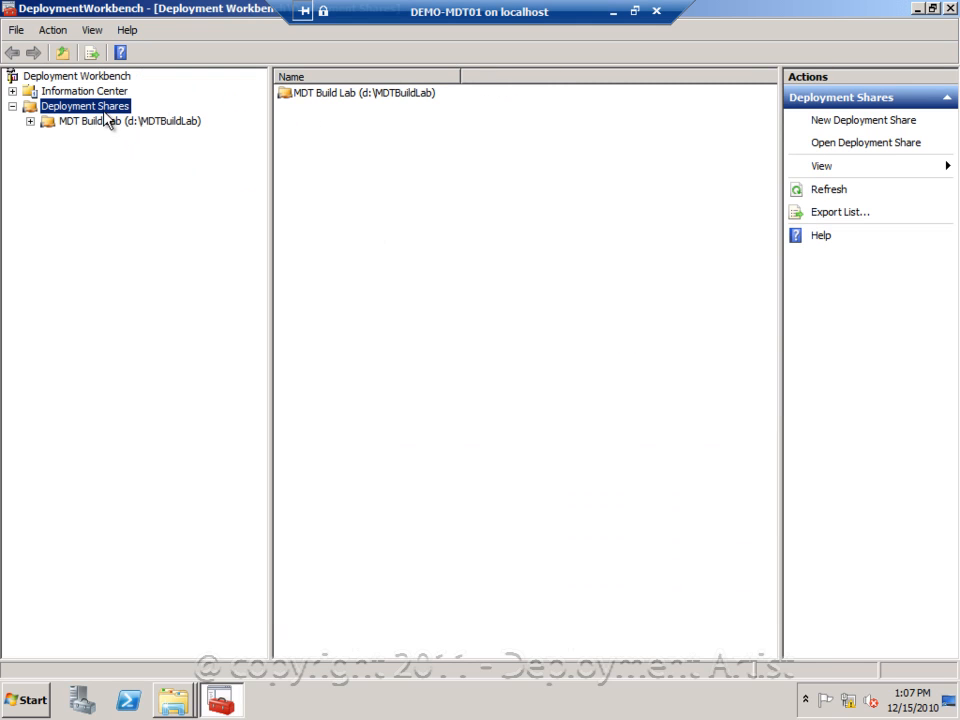
- Open the existing deployment share at d:\MDTProduction through the Open Deployment Share wizard
click(865, 142)
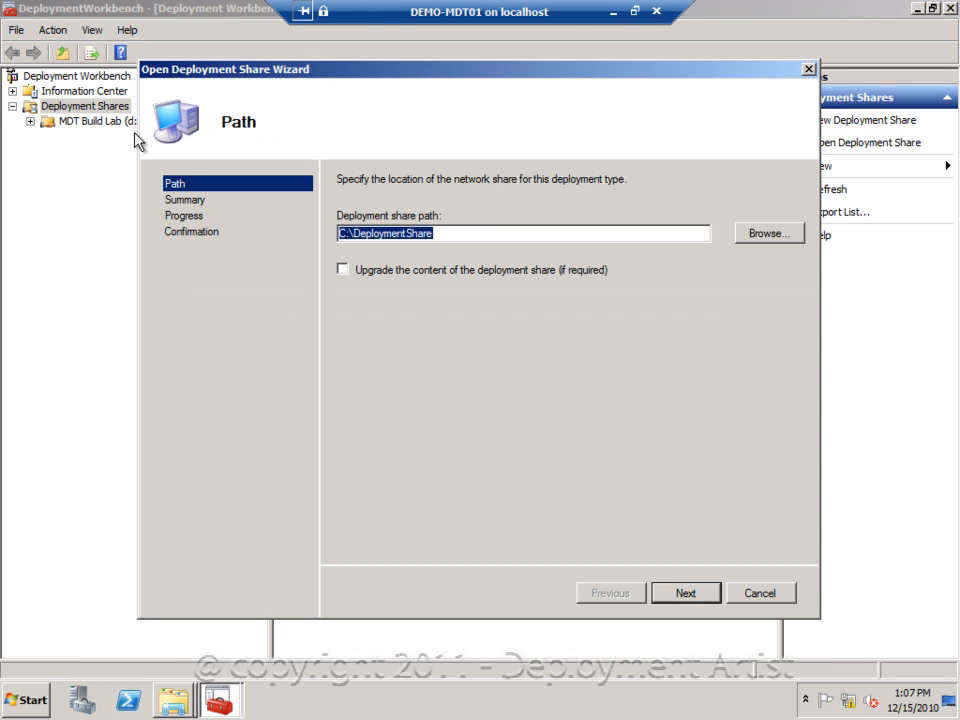
click(686, 593)
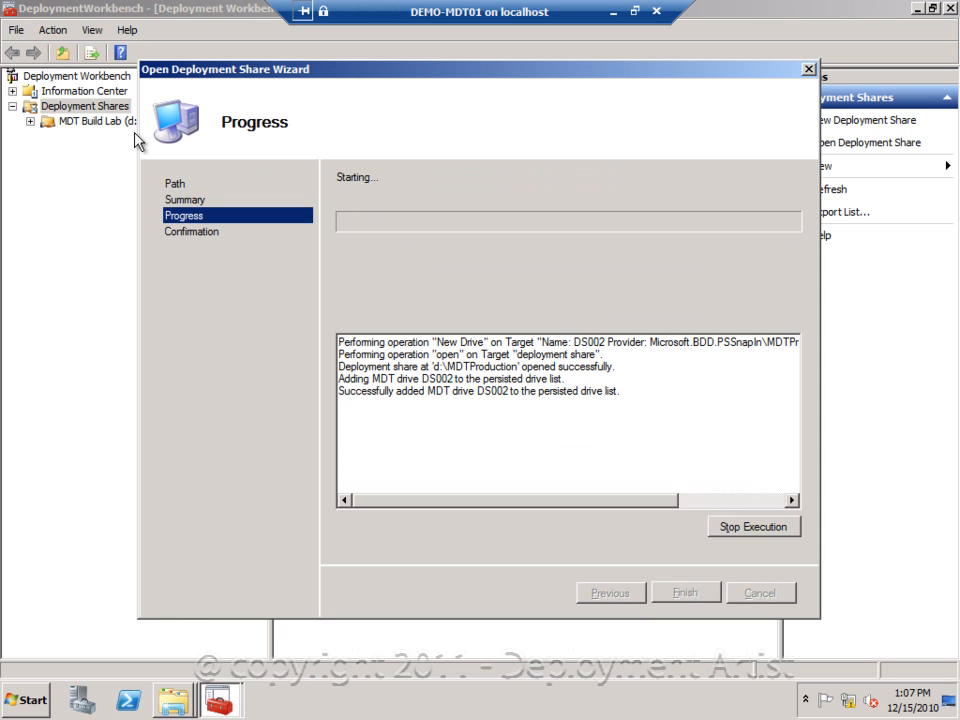
click(685, 592)
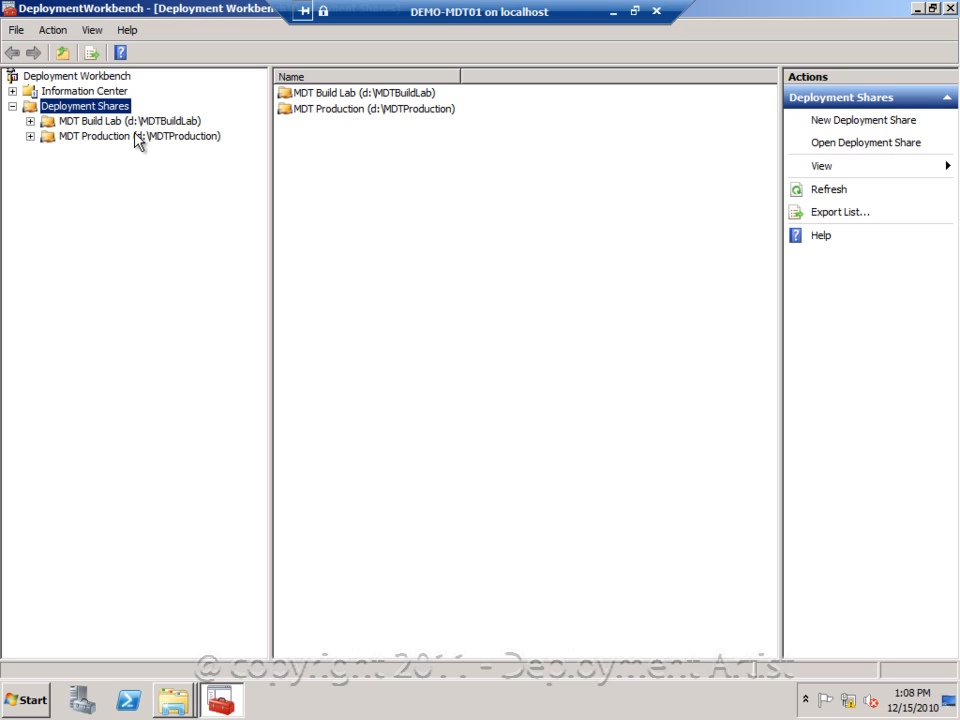
- Select MDT Build Lab and expand both the MDT Build Lab and MDT Production tree nodes
click(120, 120)
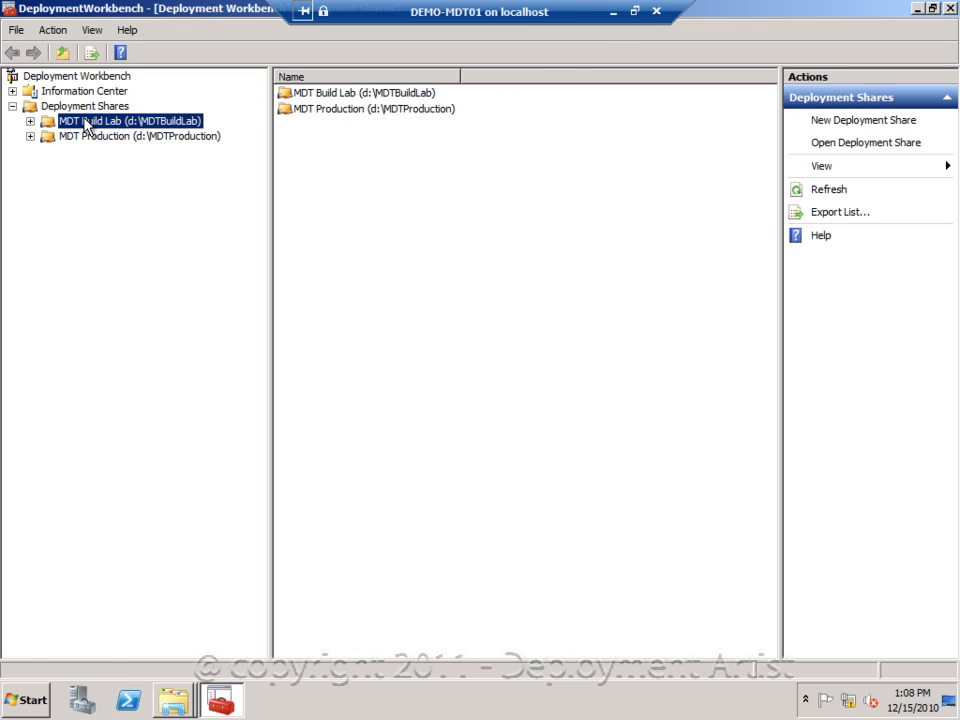
click(31, 121)
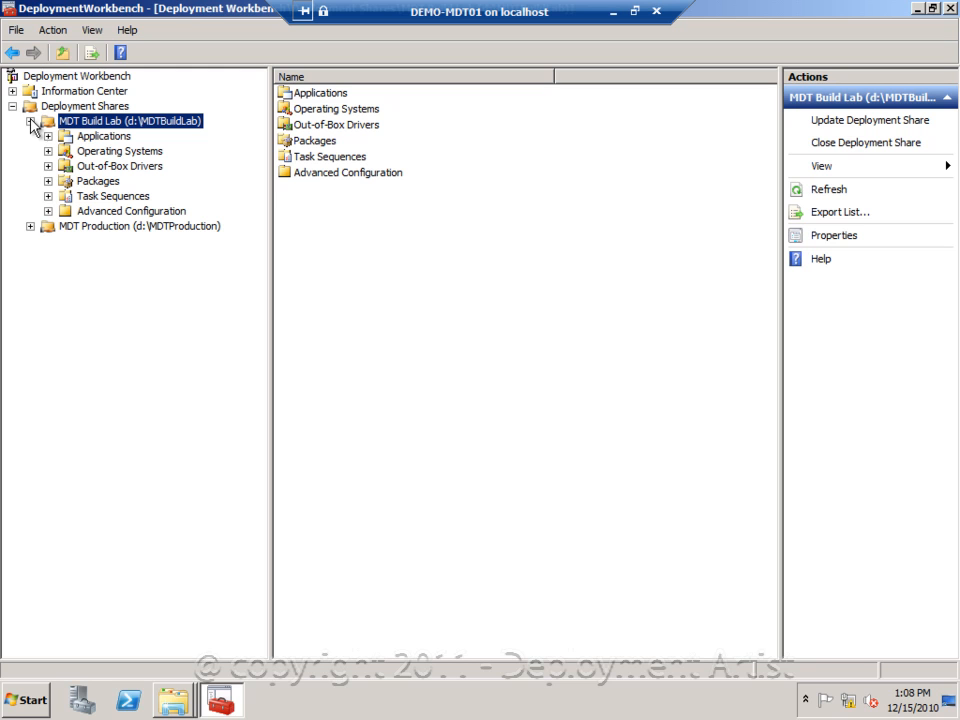
click(31, 226)
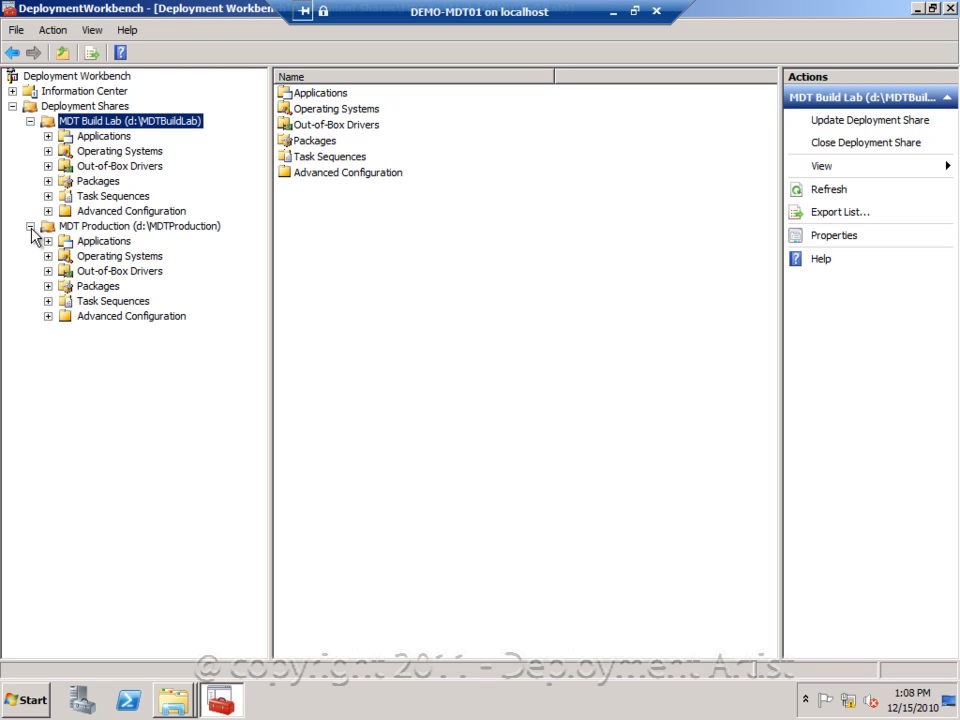